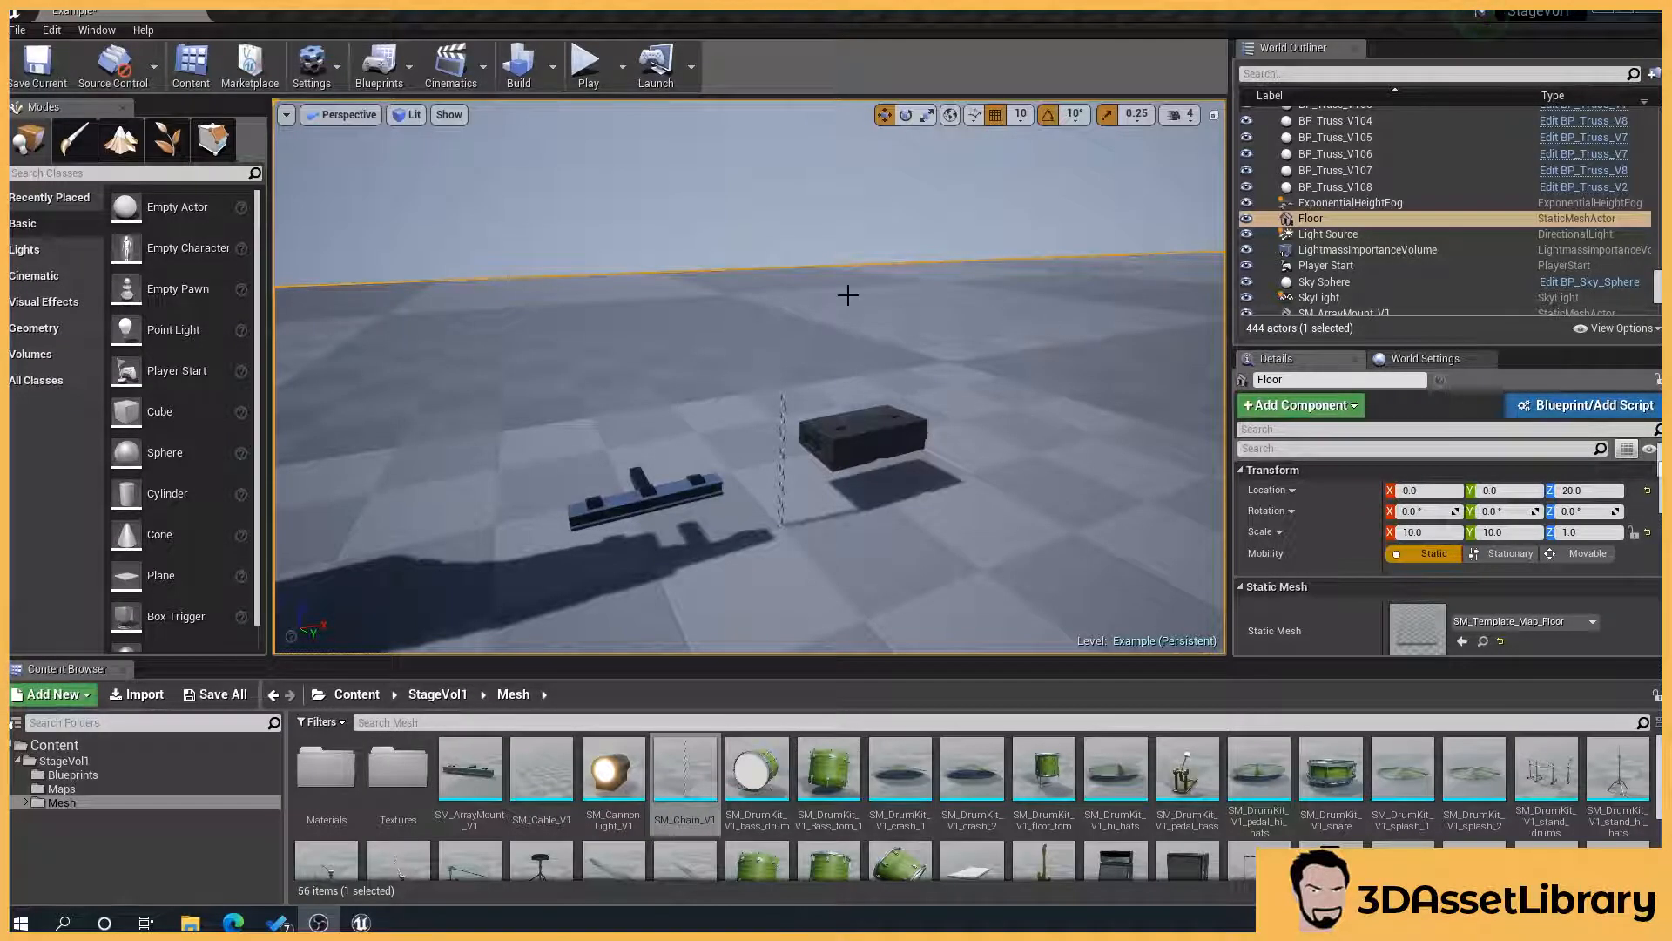
{"action": "mouse_move", "coordinate": [494, 279]}
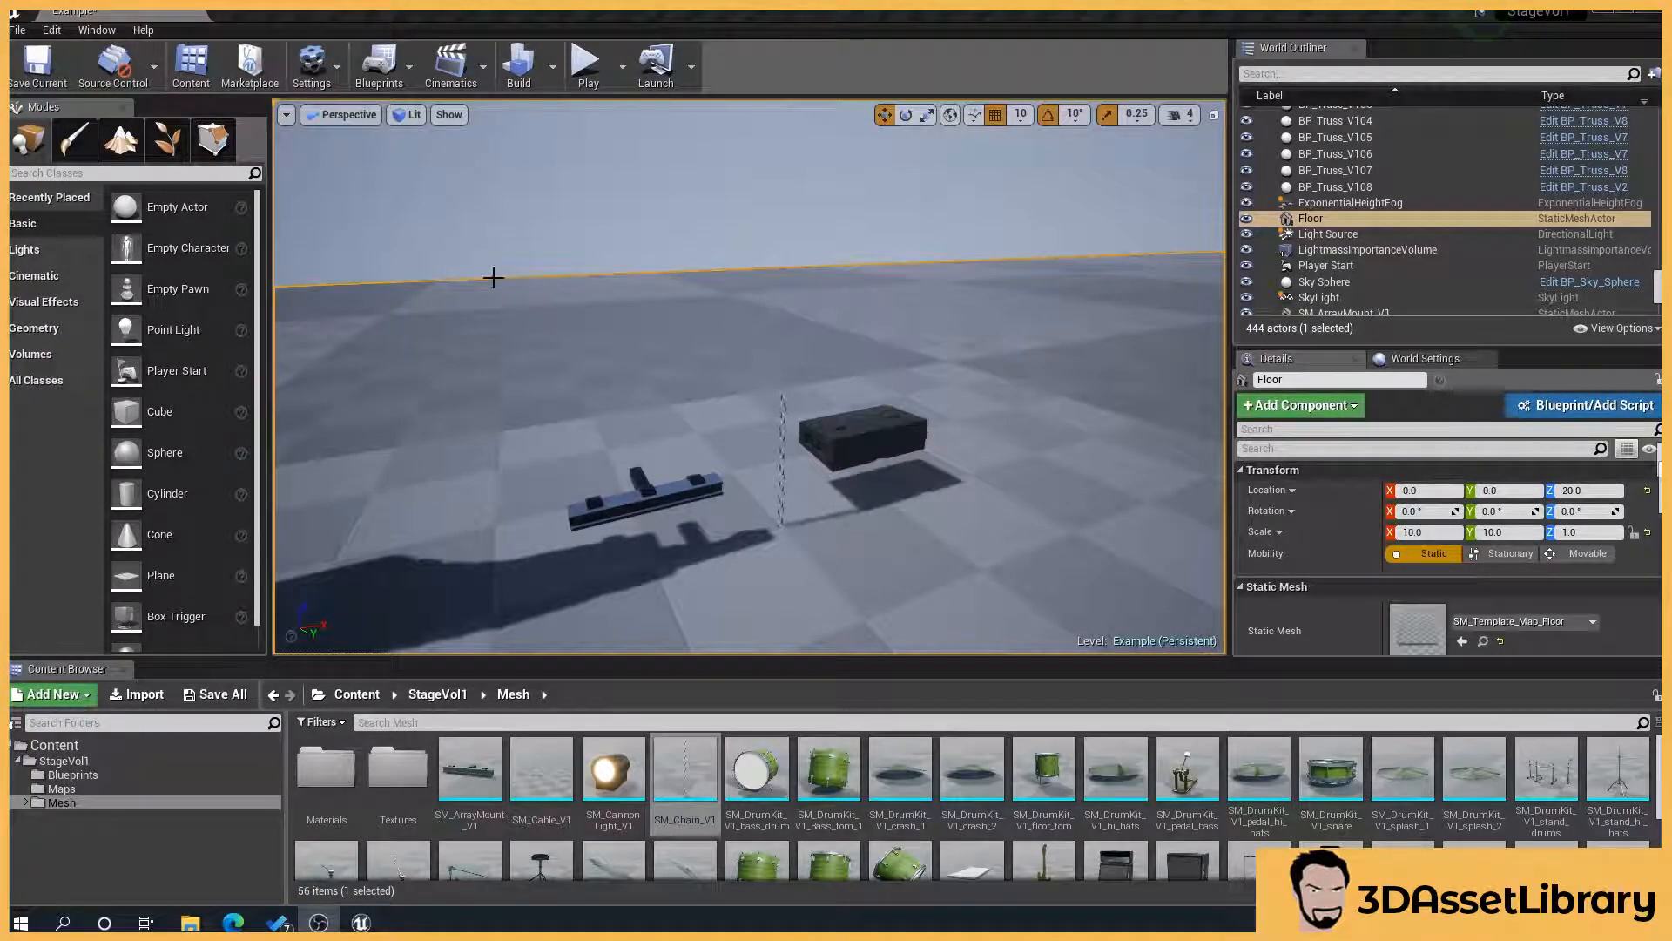
{"action": "mouse_move", "coordinate": [698, 437]}
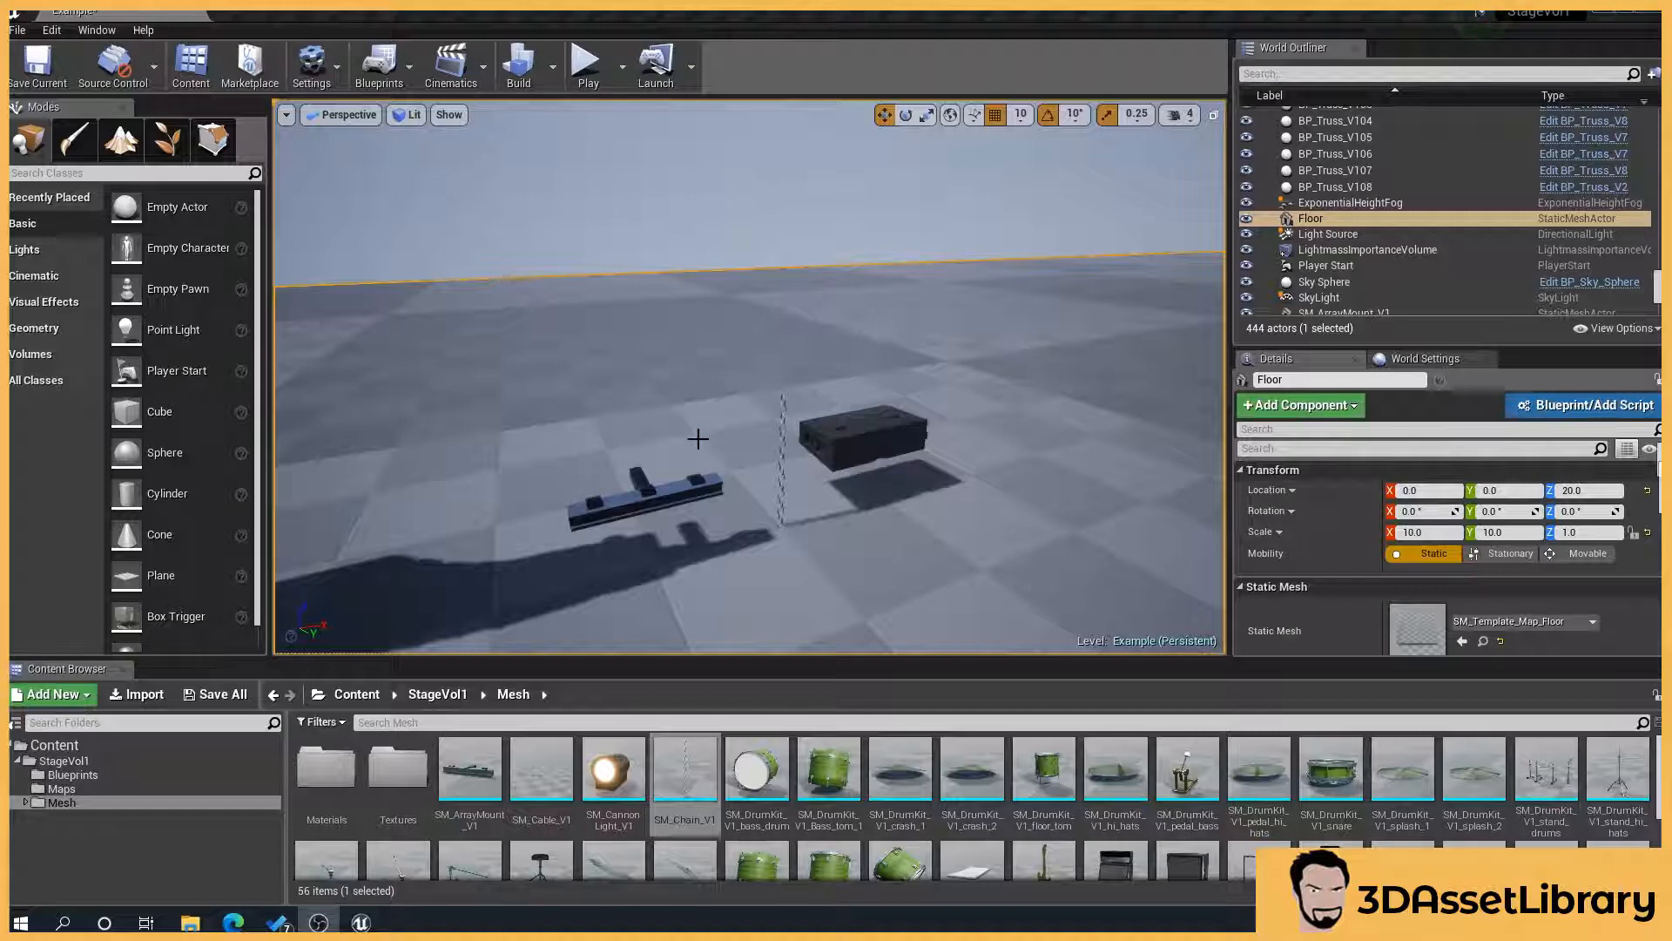
{"action": "mouse_move", "coordinate": [654, 391]}
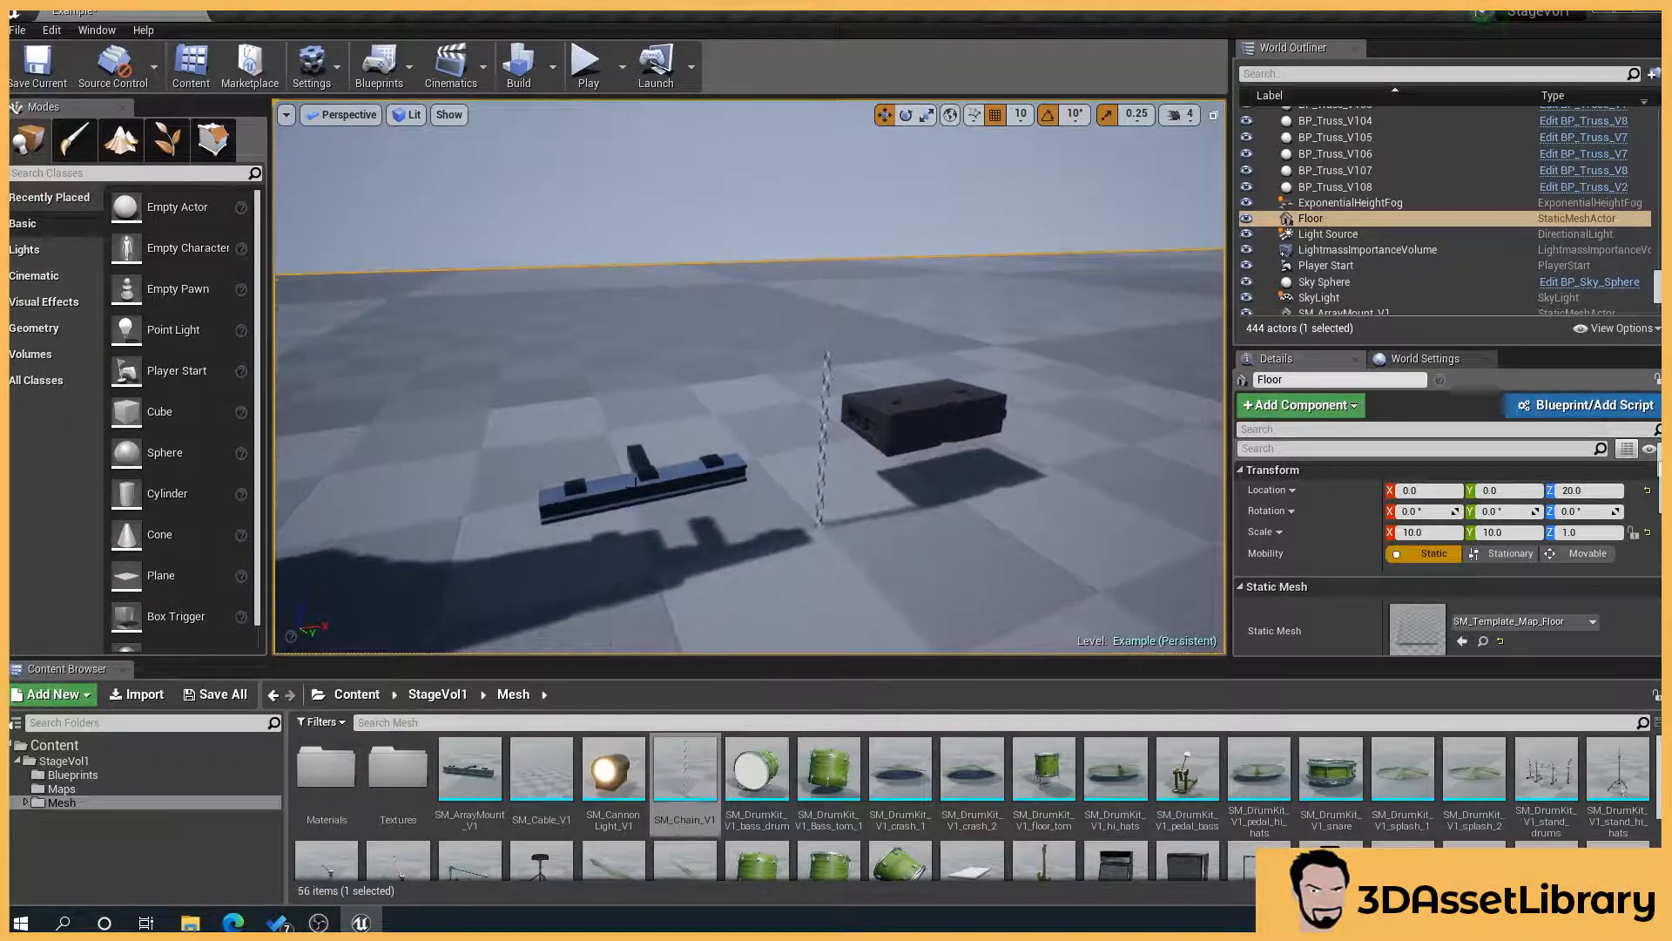
- Select the array mount and Alt-drag the speaker prefab into three side-by-side copies
{"action": "left_click", "coordinate": [640, 475]}
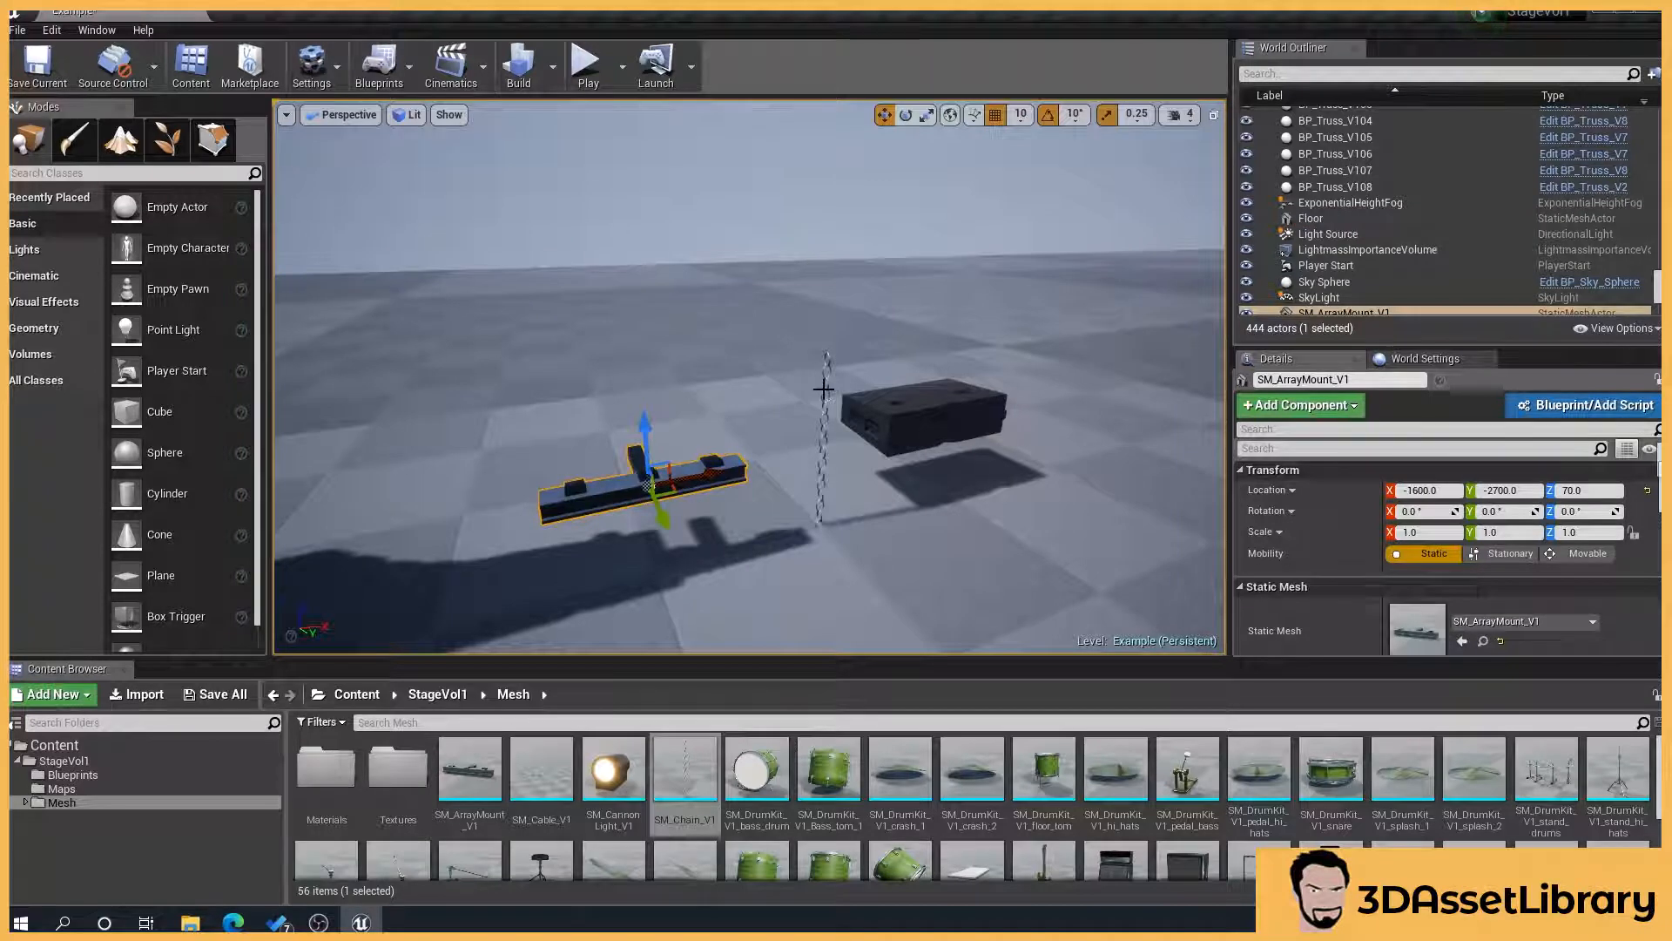
{"action": "mouse_move", "coordinate": [603, 442]}
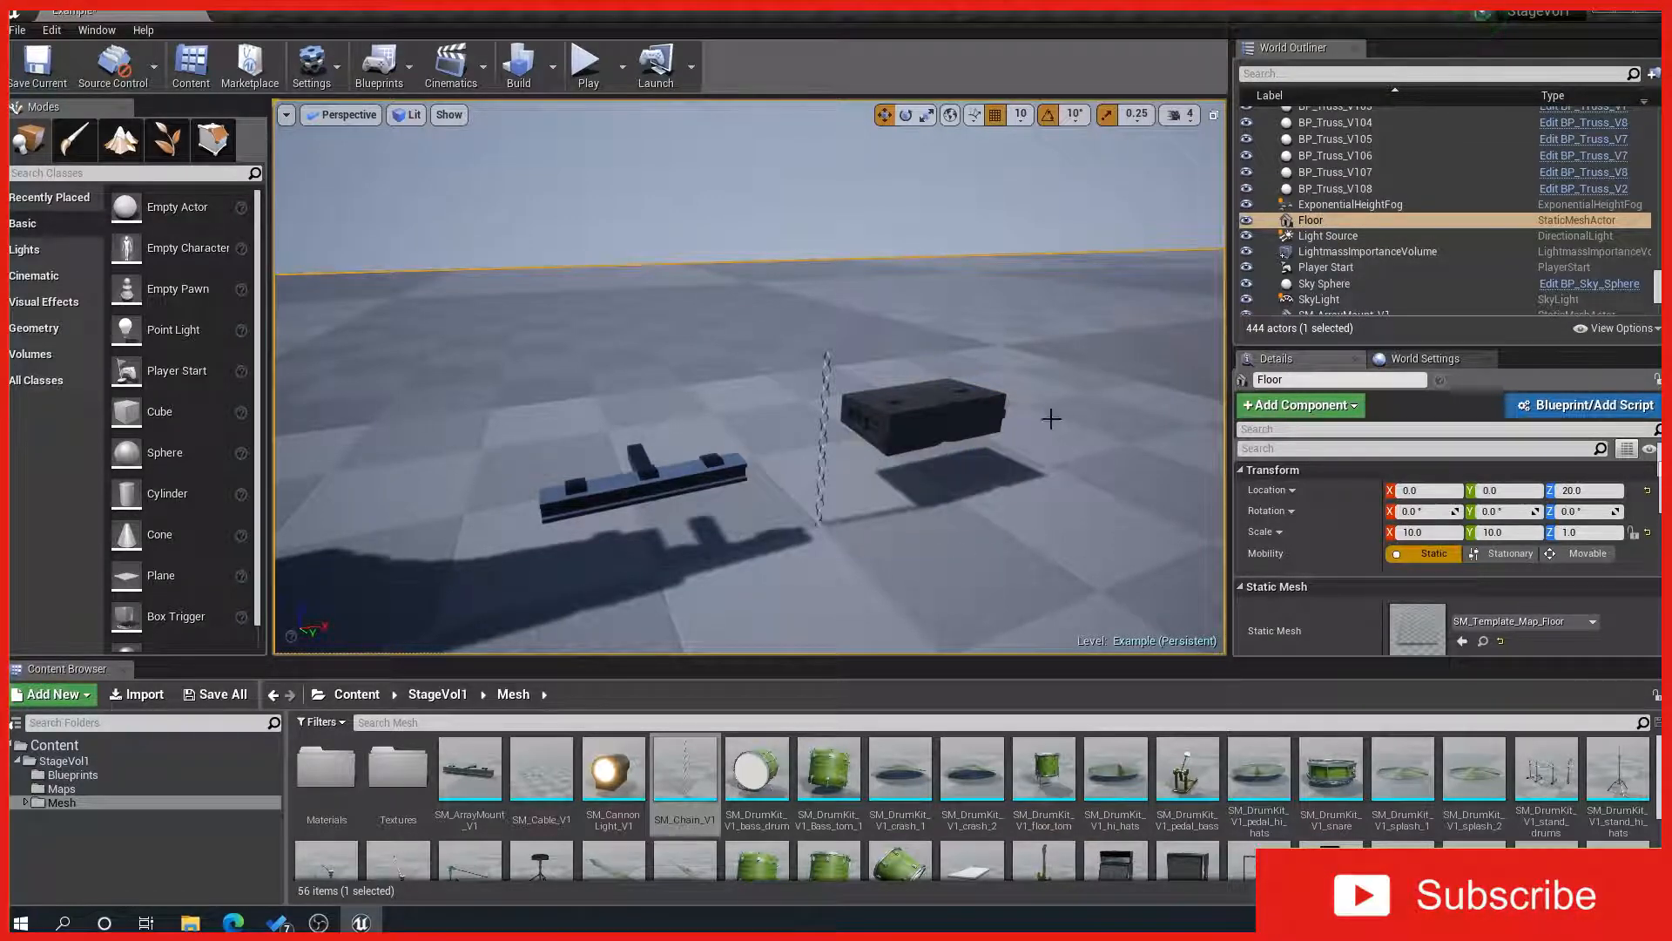
{"action": "left_click_drag", "start_coordinate": [1045, 416], "coordinate": [746, 319]}
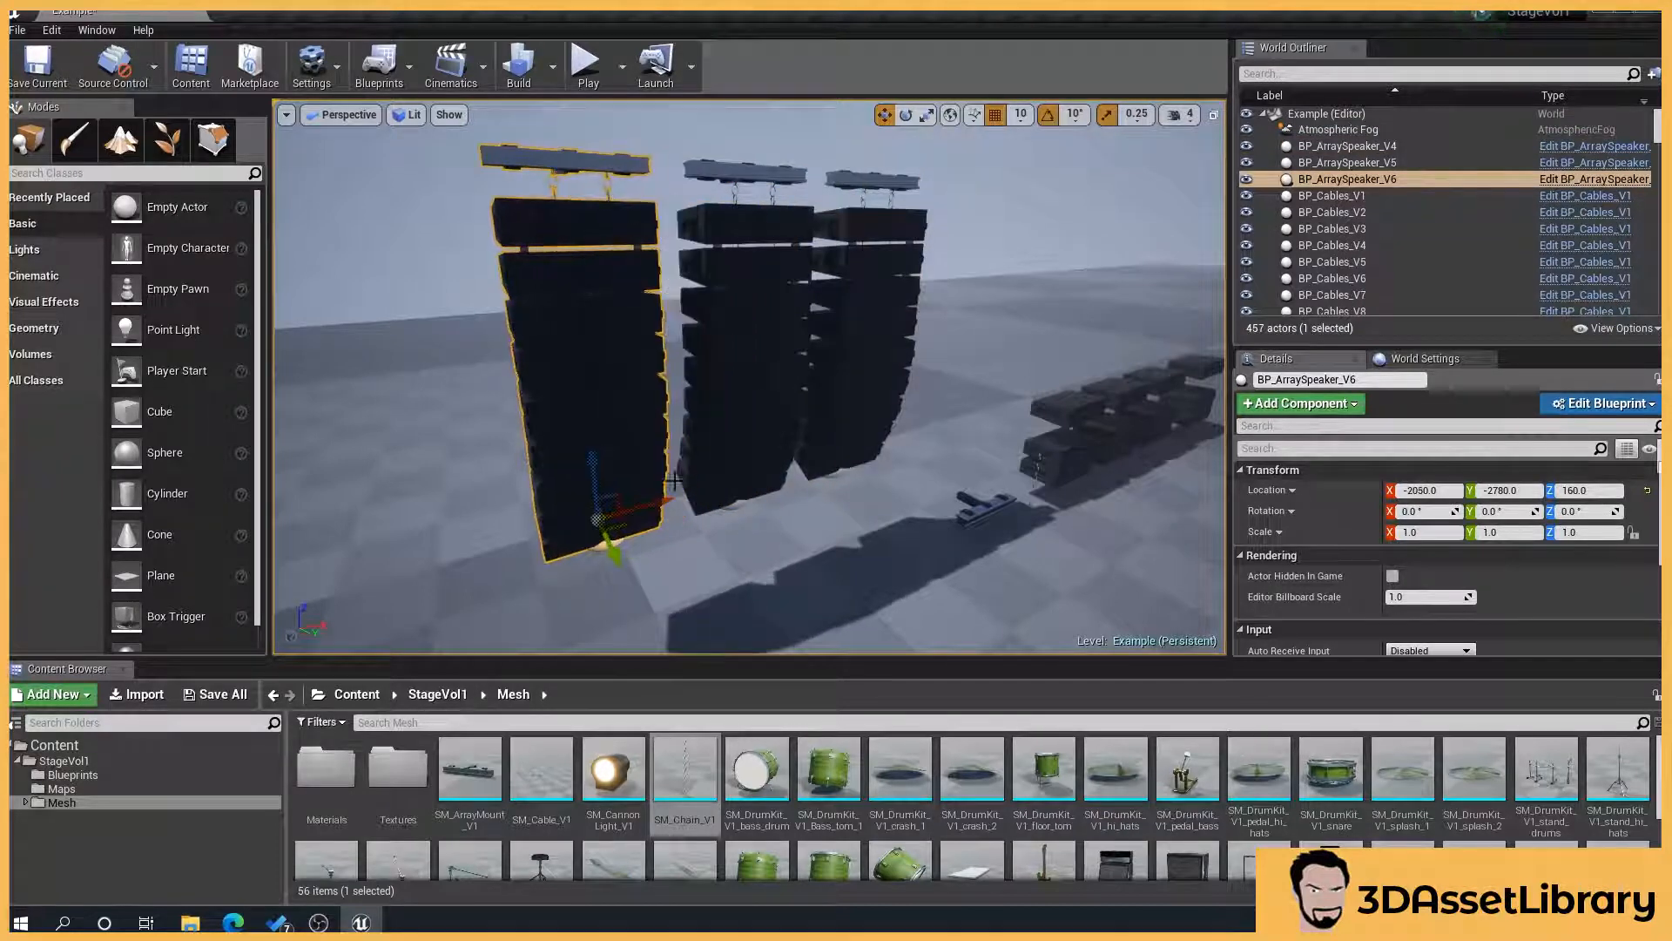
- Open BP_ArraySpeaker_V2 from the Blueprints folder to inspect its components, then close it
{"action": "left_click", "coordinate": [68, 760]}
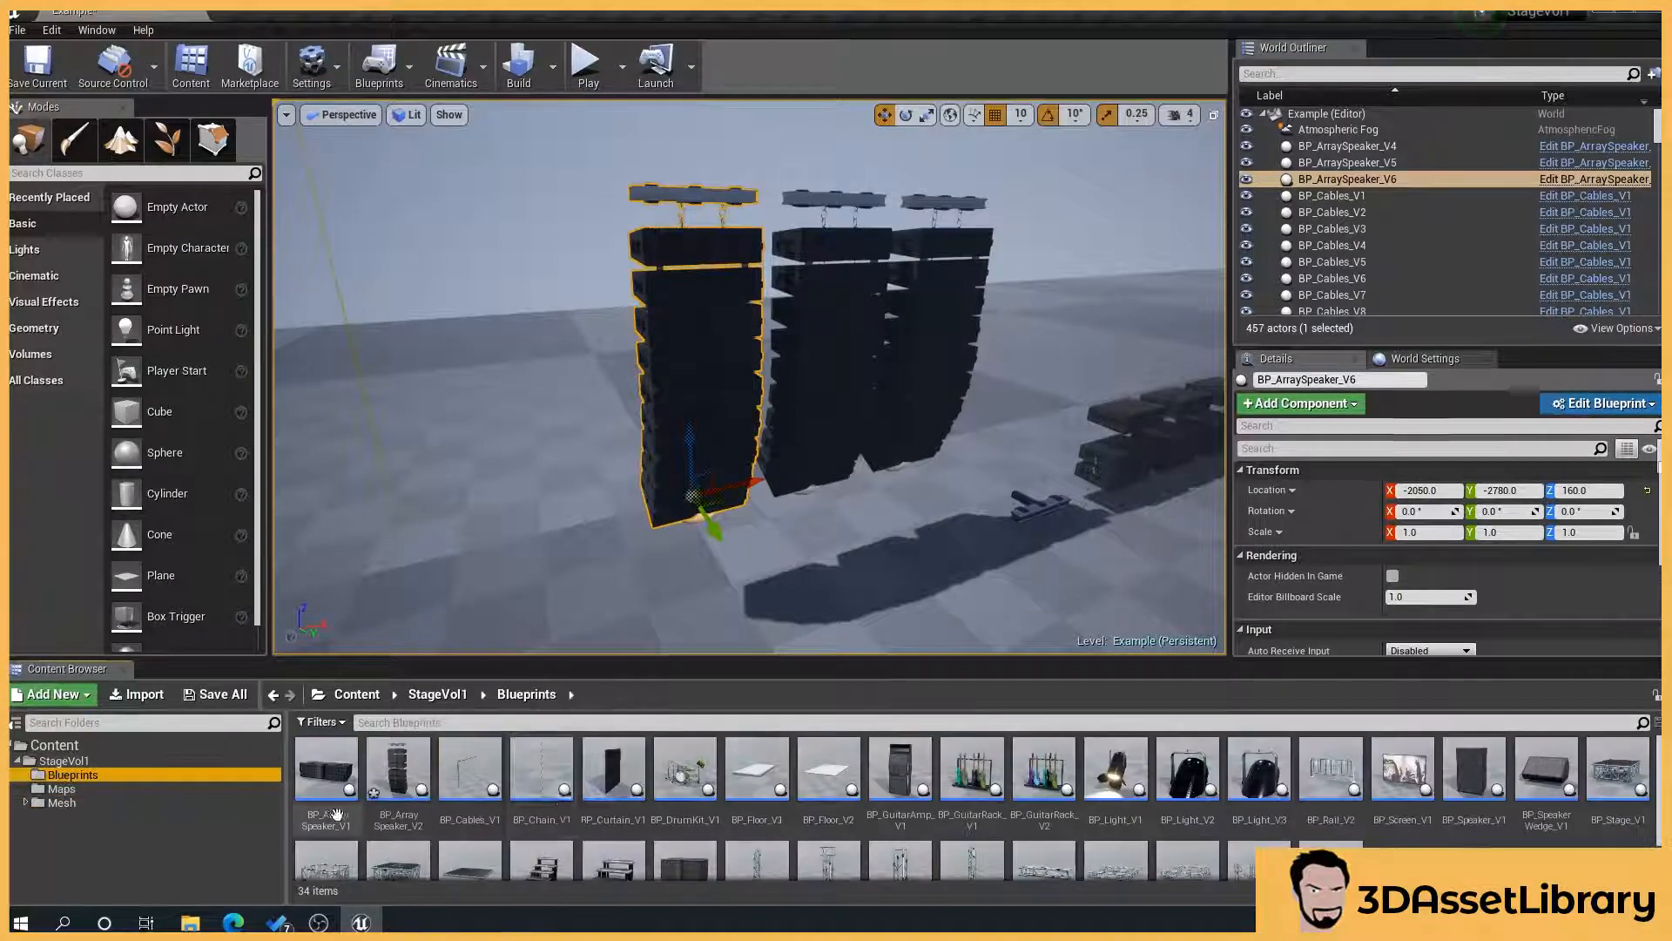
{"action": "double_click", "coordinate": [397, 768]}
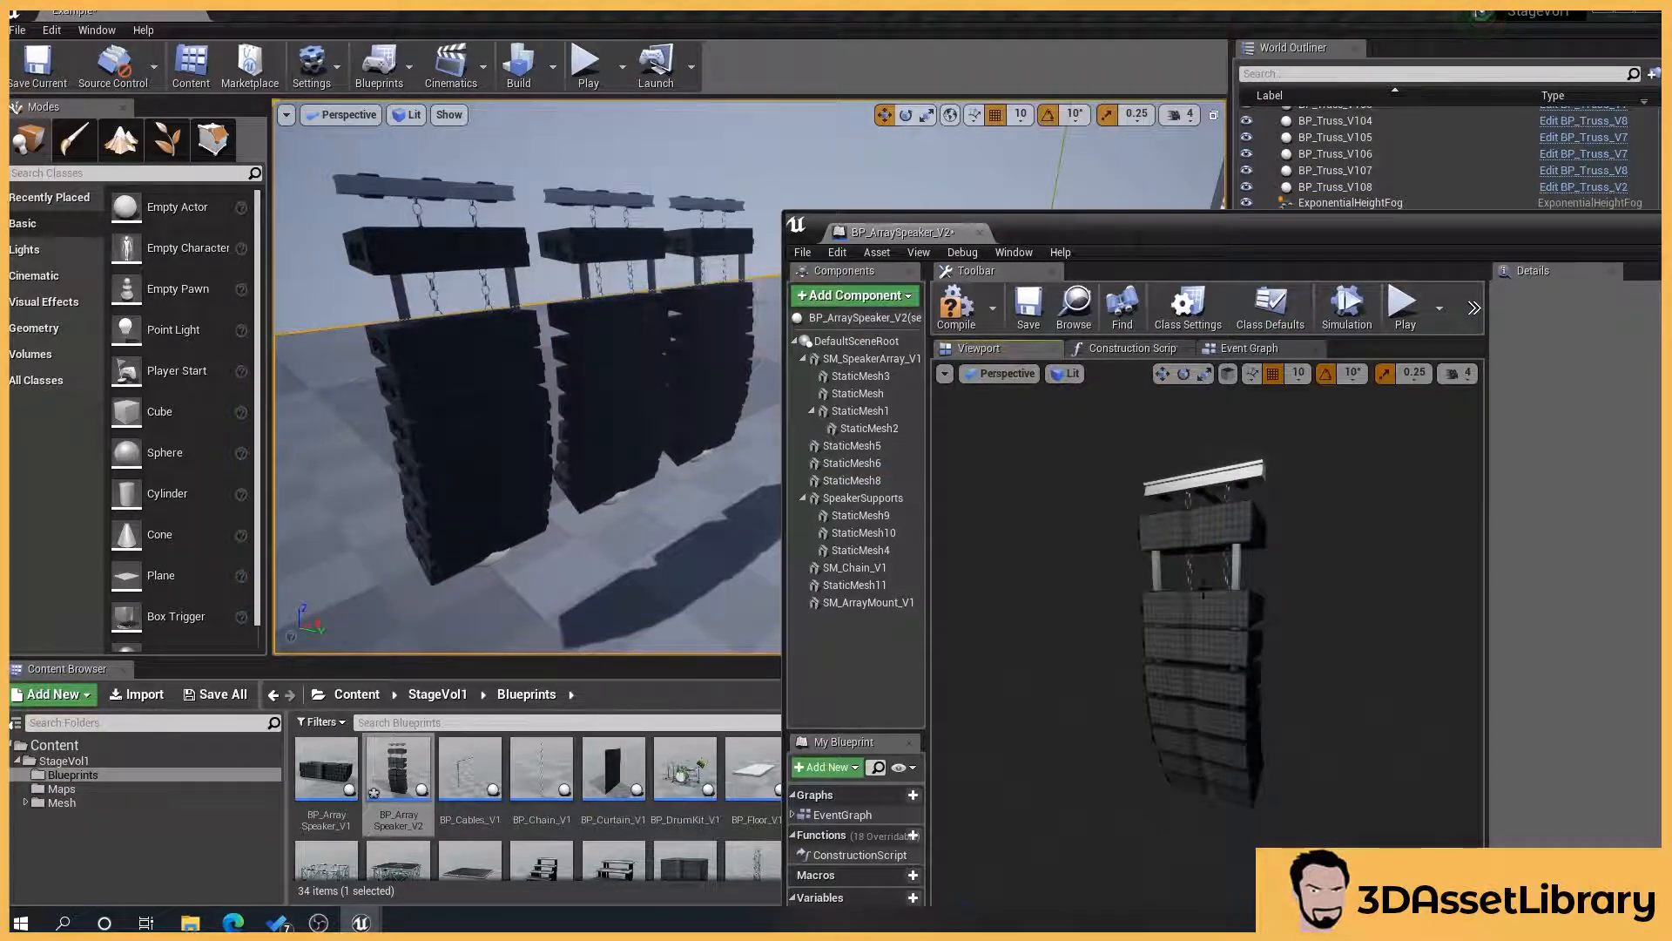
{"action": "left_click", "coordinate": [854, 462]}
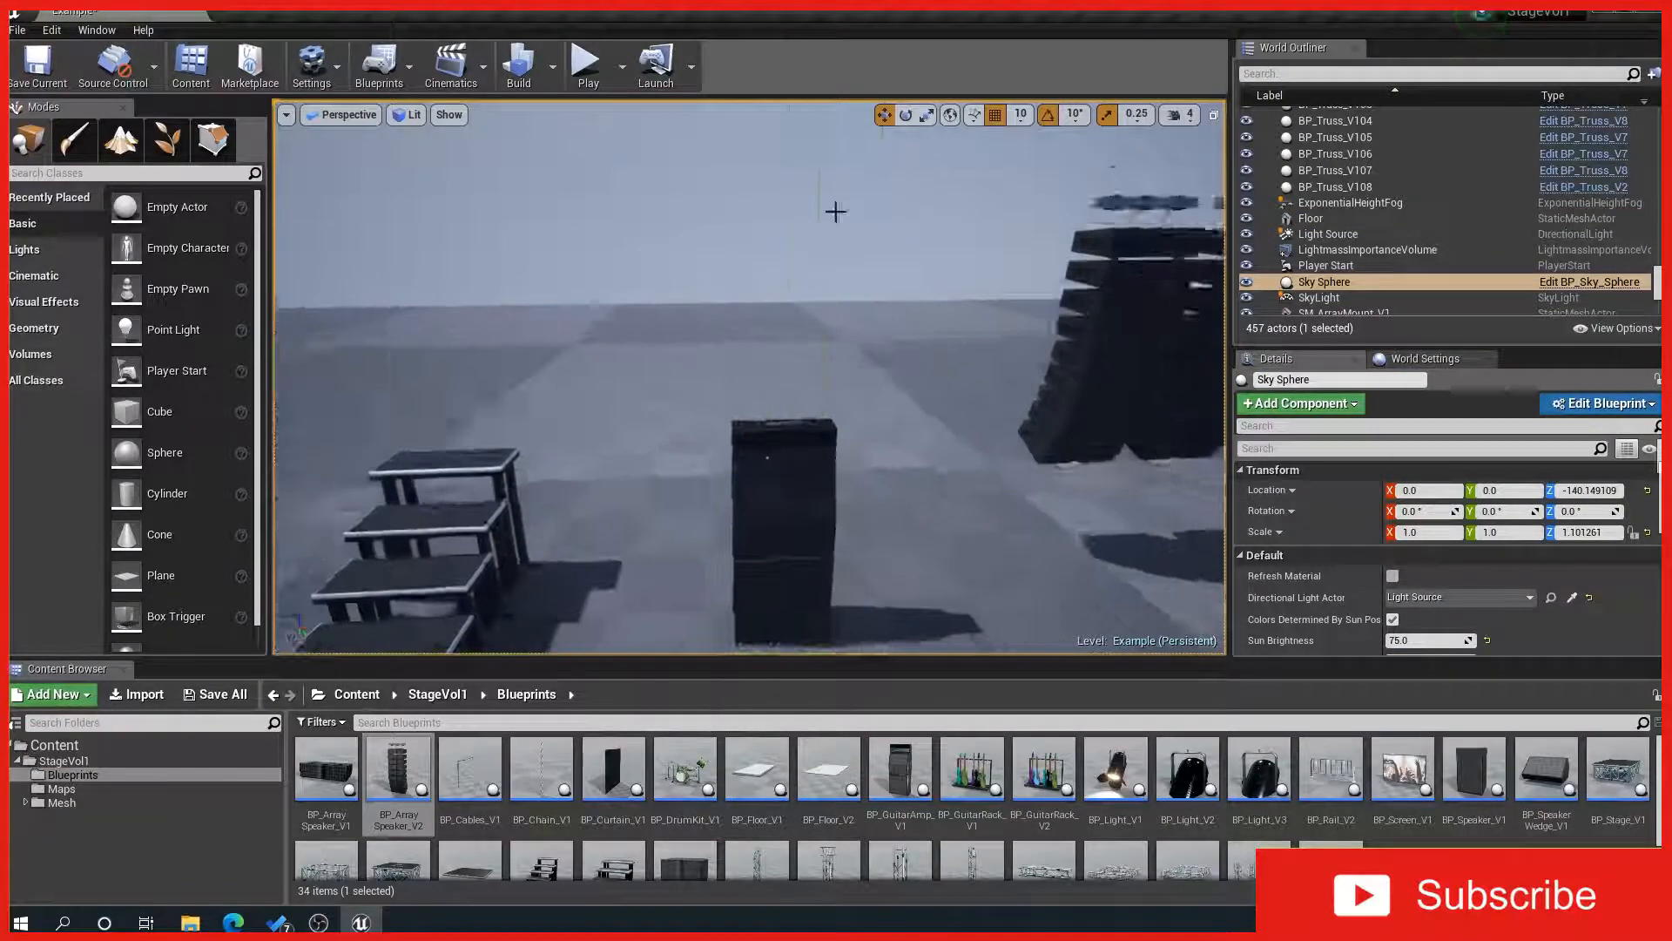
- Select the BP_Stage platform and Alt-drag a duplicate section beside it
{"action": "left_click", "coordinate": [779, 426]}
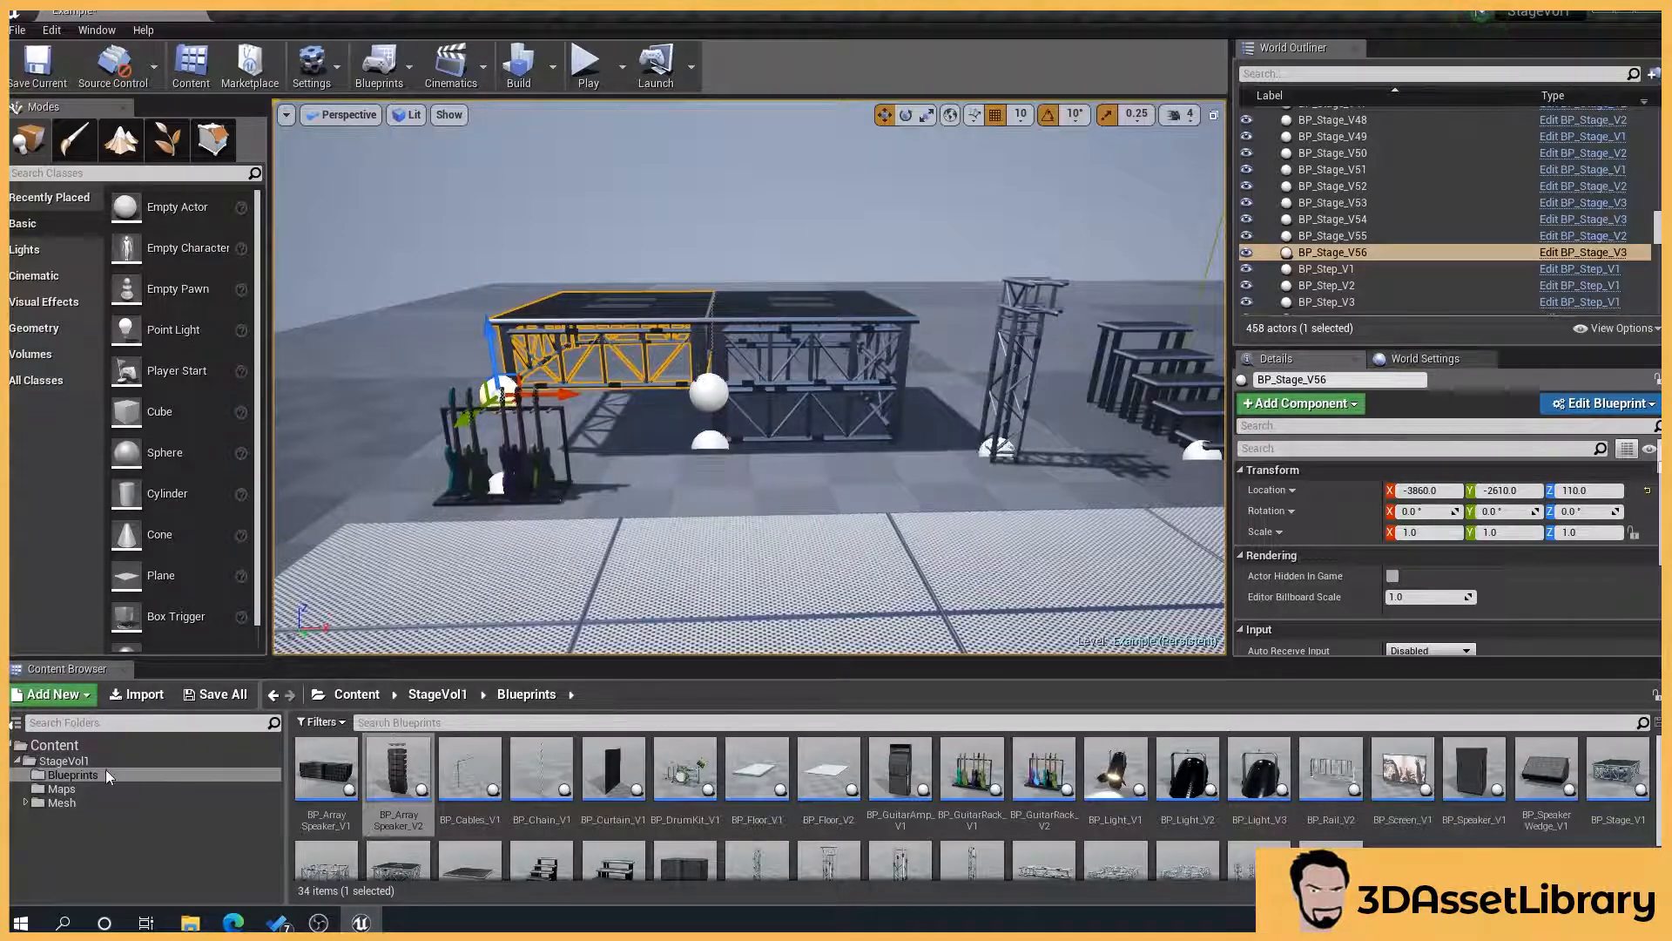
- Go up to StageVol1 and open its Blueprints folder to reach BP_Truss
{"action": "left_click", "coordinate": [62, 759]}
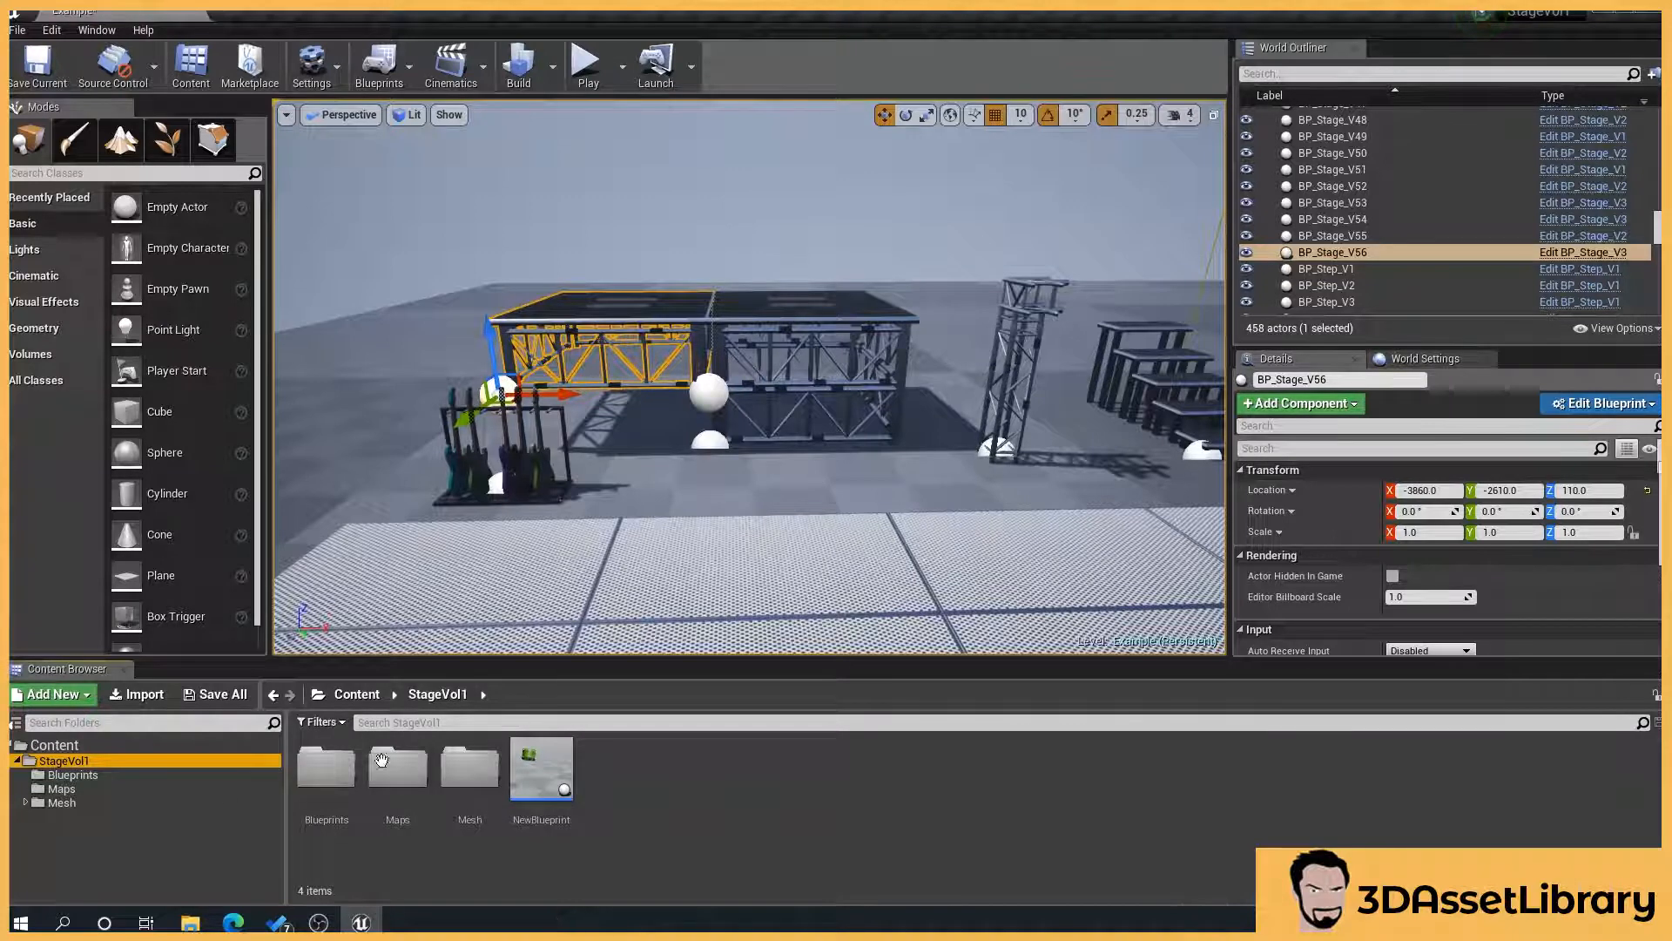
{"action": "mouse_move", "coordinate": [469, 765]}
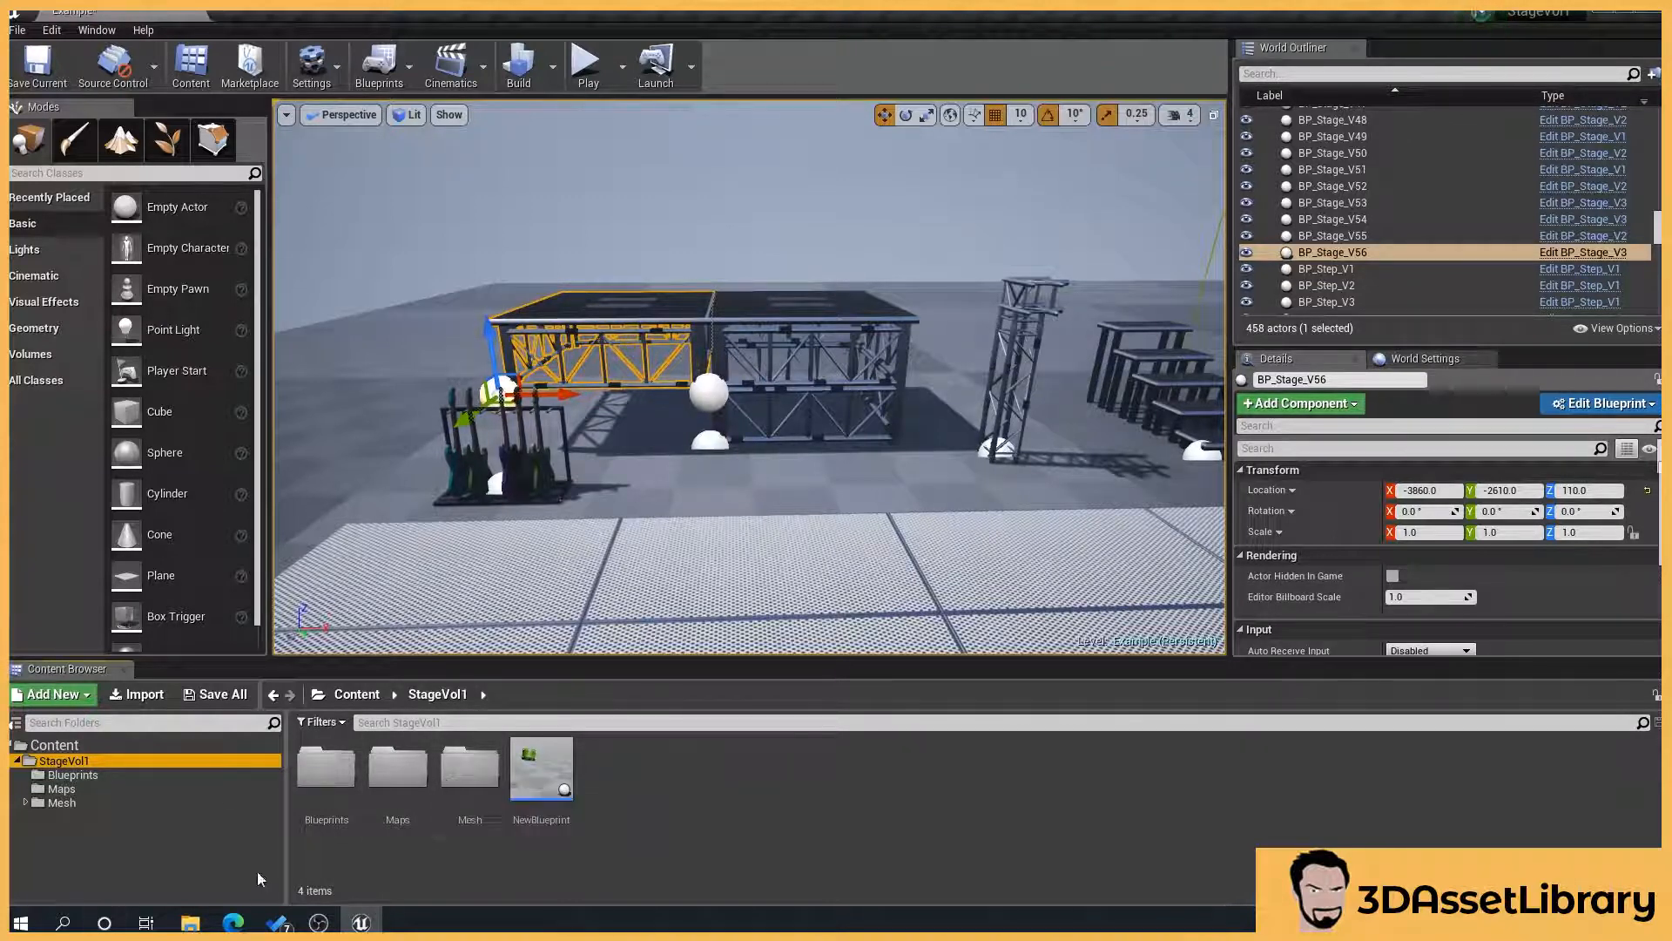
{"action": "left_click", "coordinate": [325, 768]}
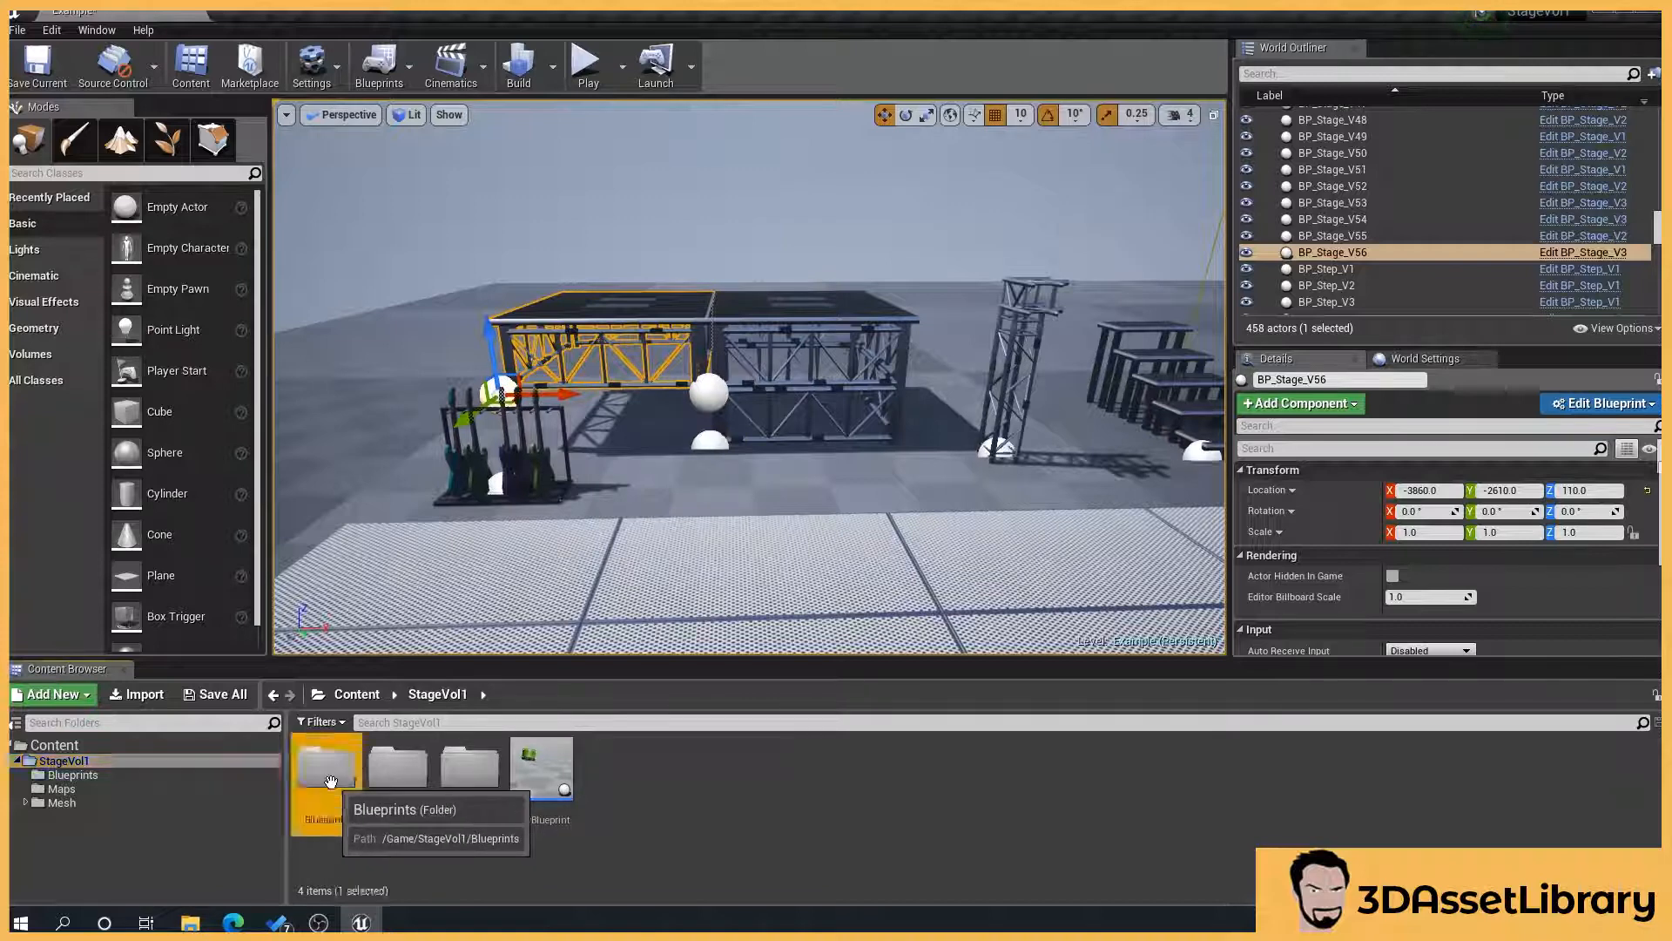
{"action": "double_click", "coordinate": [327, 768]}
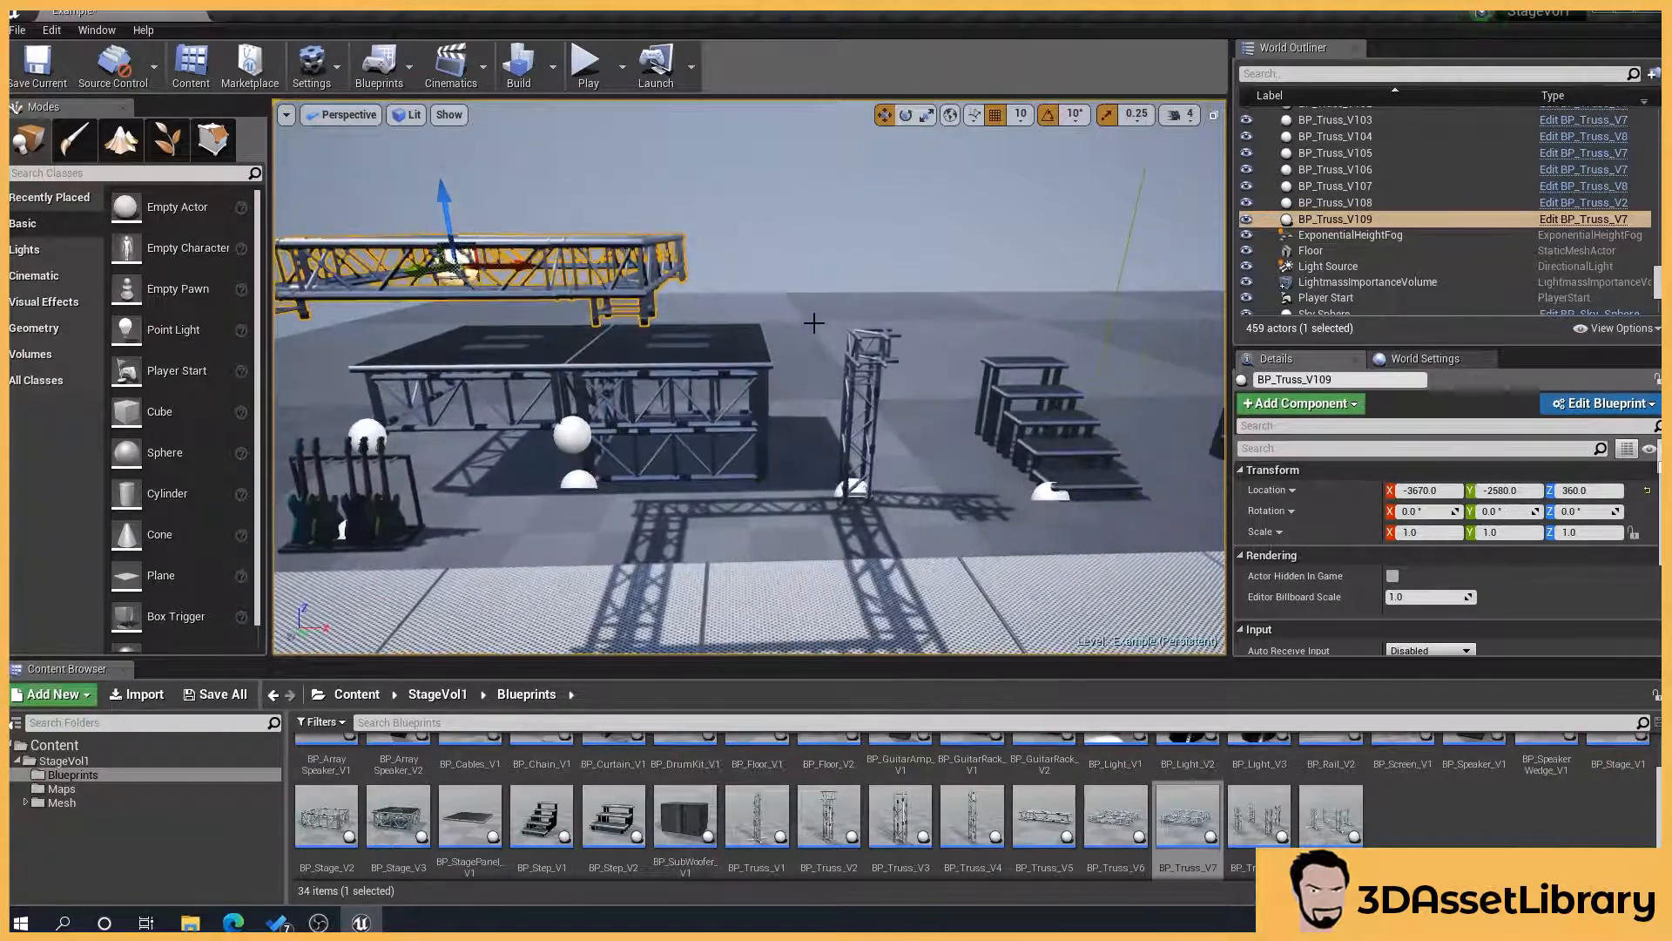
- Fly around the finished concert stage and return the Content Browser to StageVol1
{"action": "left_click", "coordinate": [437, 694]}
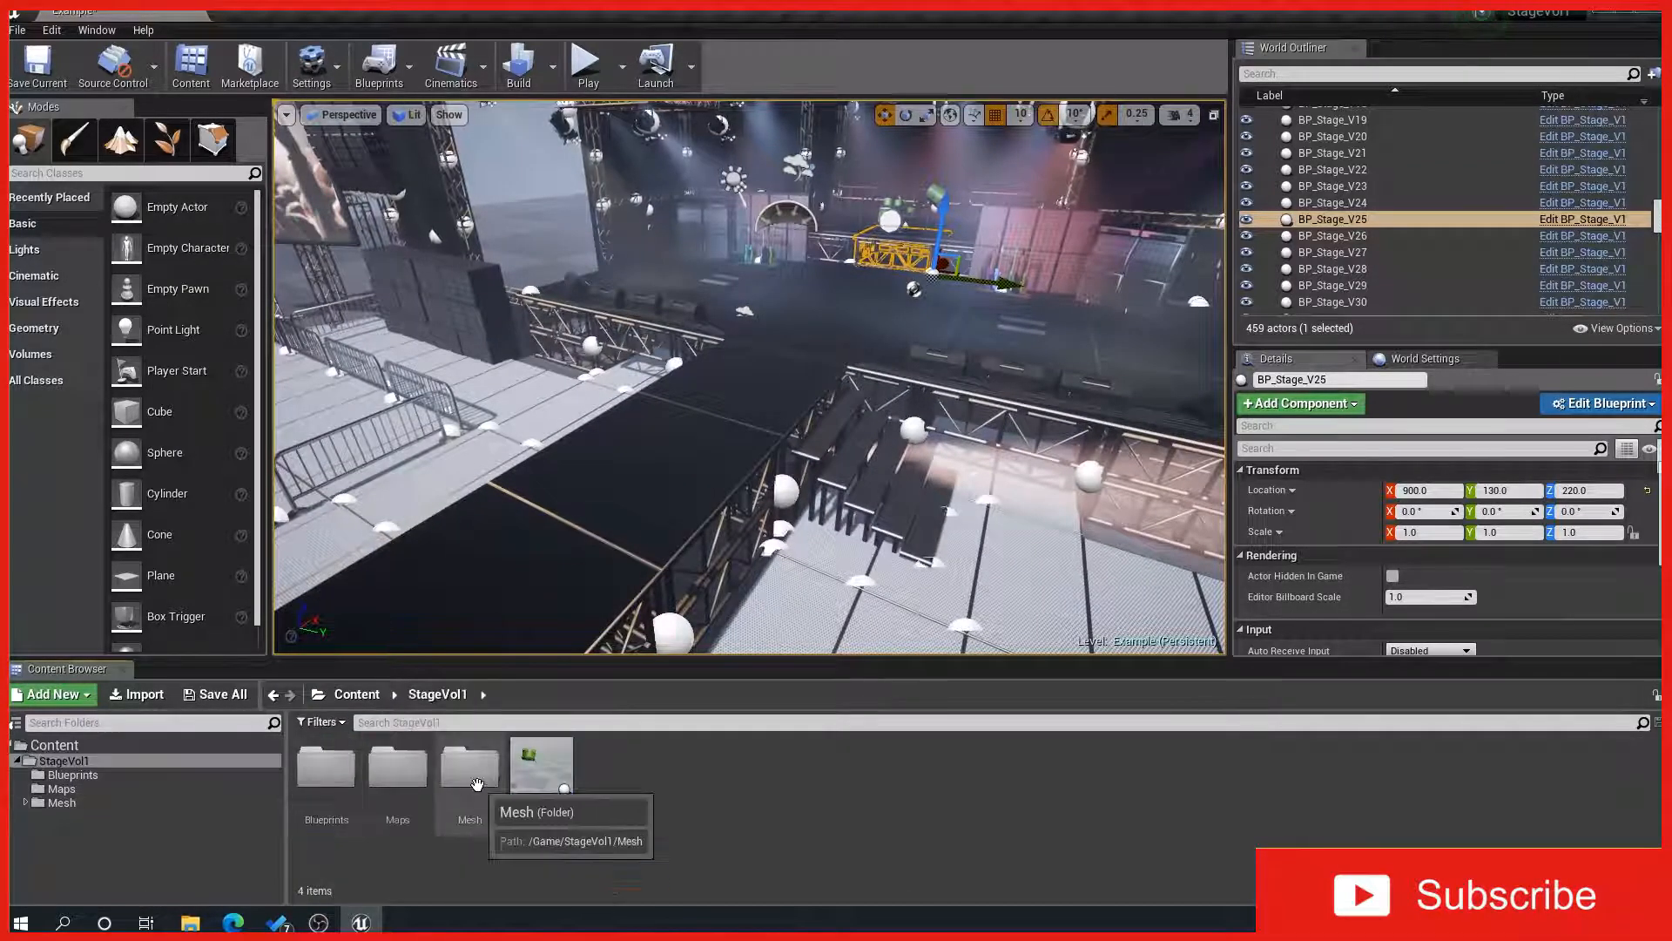
- Open the StageVol1 Mesh folder to browse its 56 static meshes
{"action": "double_click", "coordinate": [470, 766]}
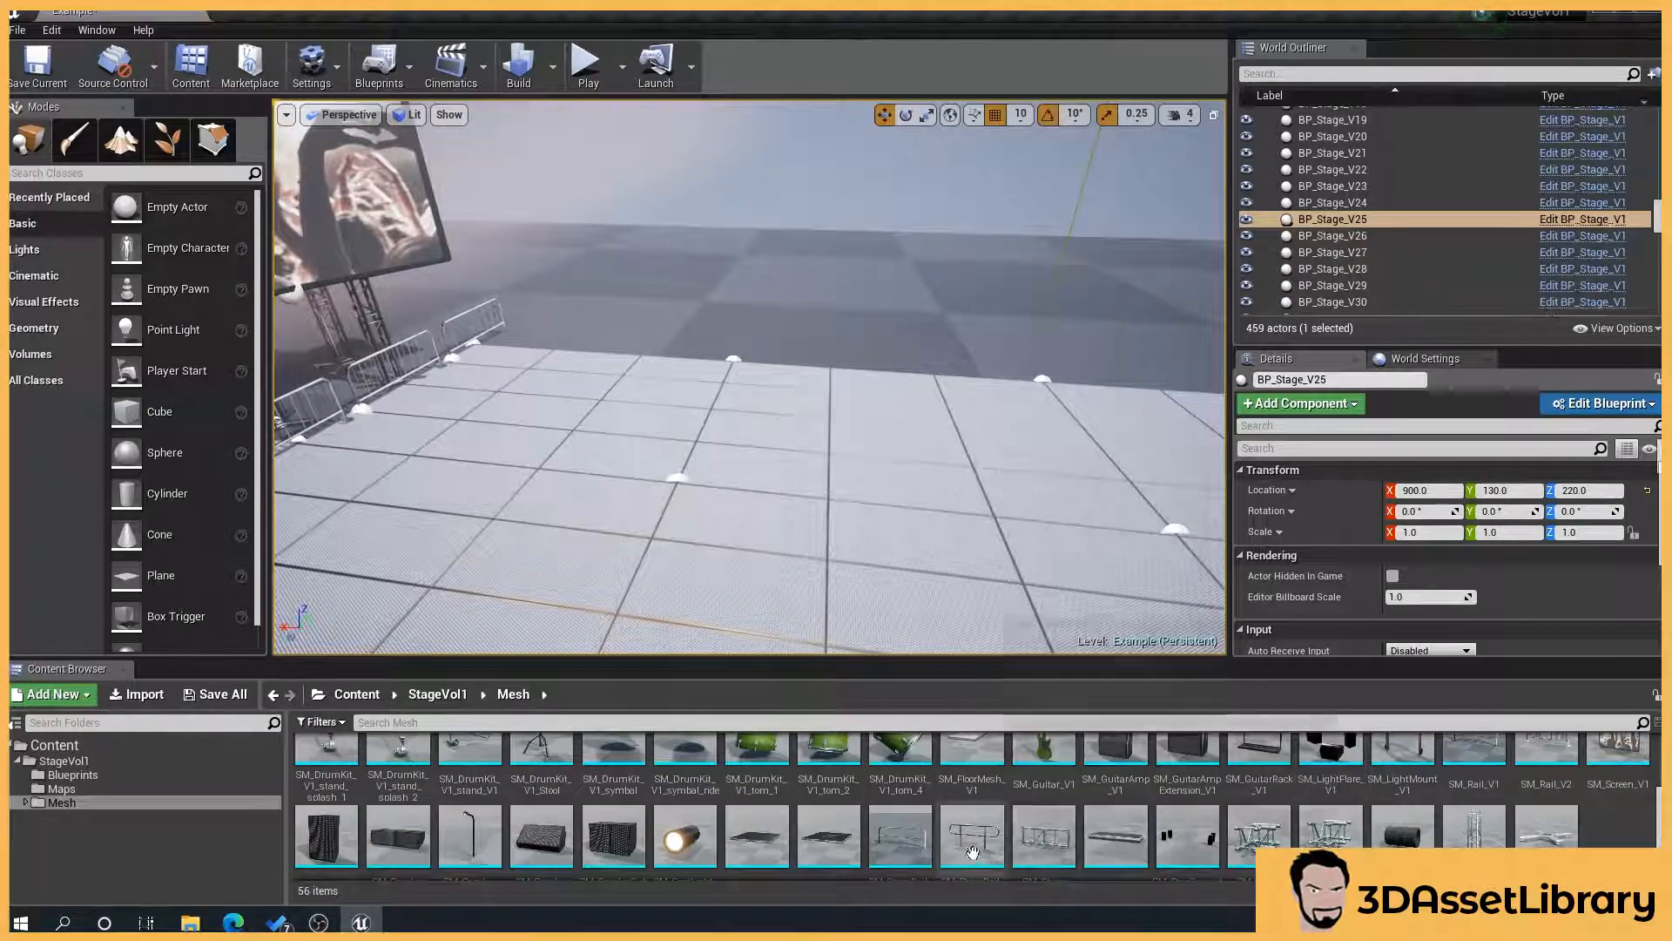
{"action": "mouse_move", "coordinate": [1402, 832]}
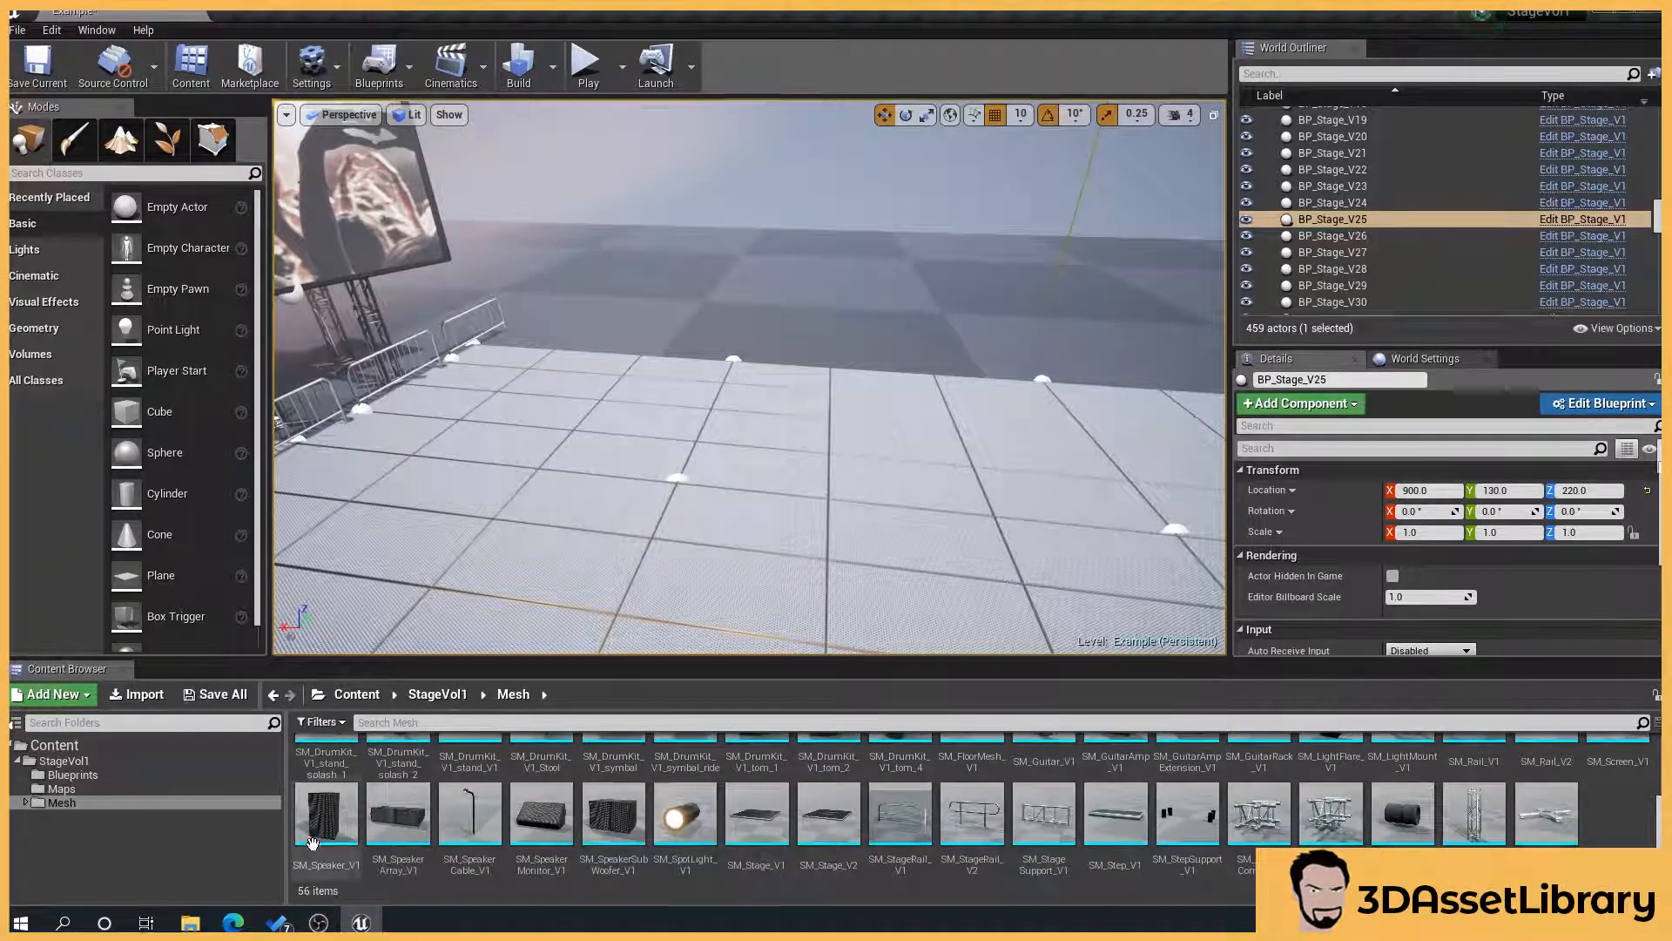
{"action": "mouse_move", "coordinate": [469, 822]}
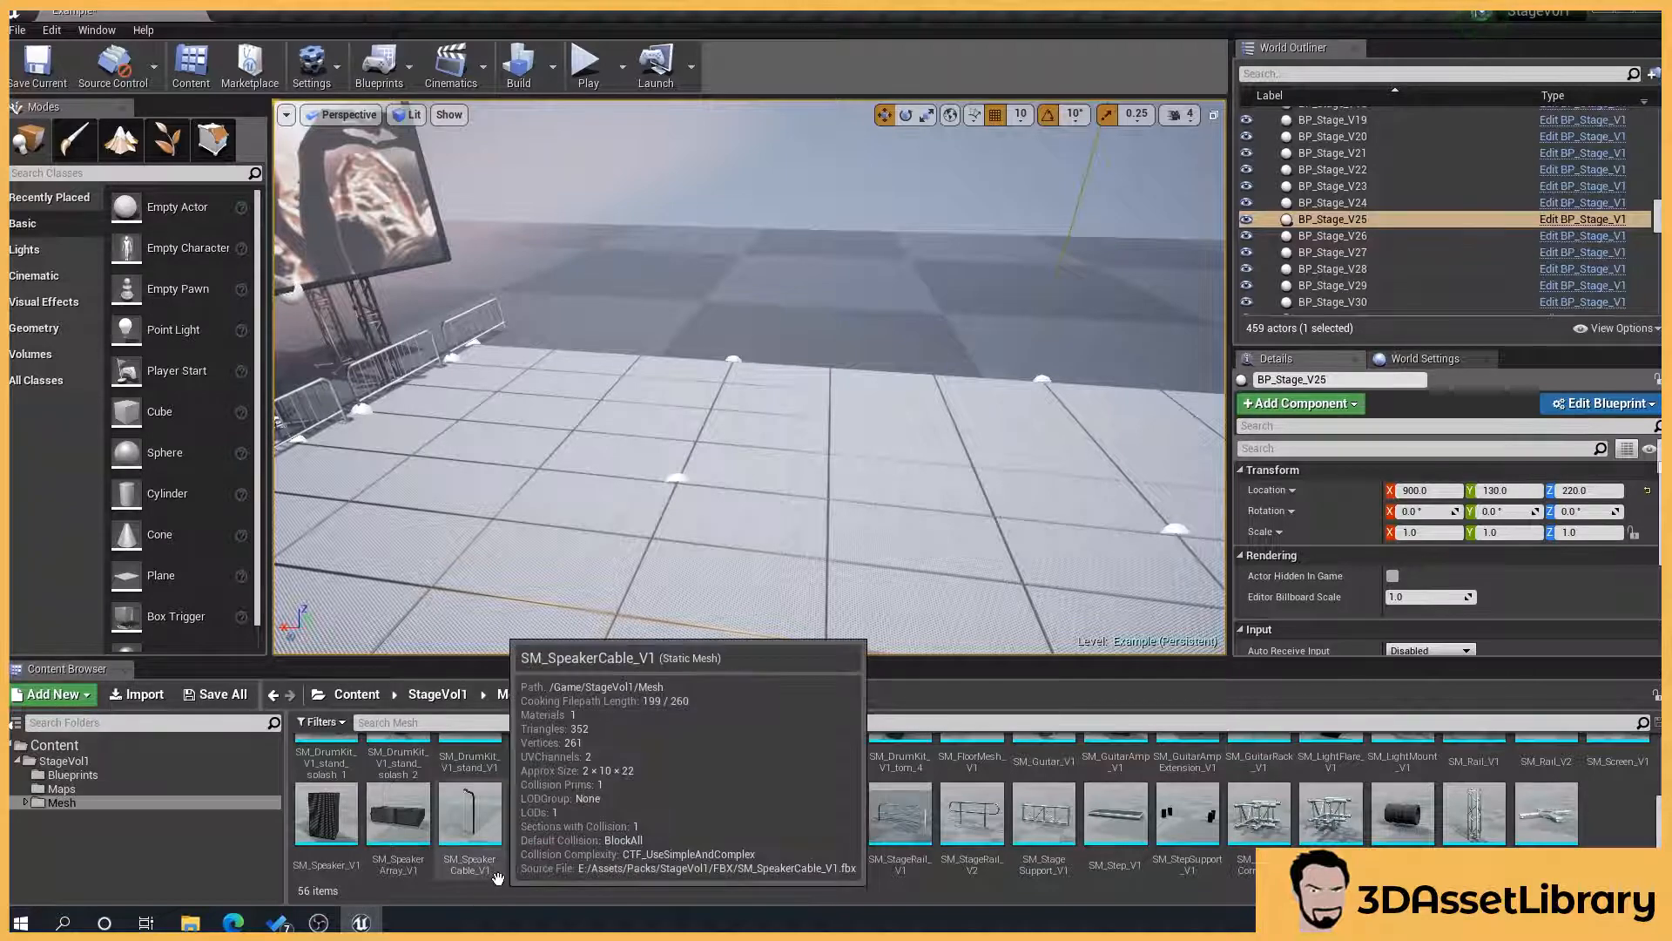